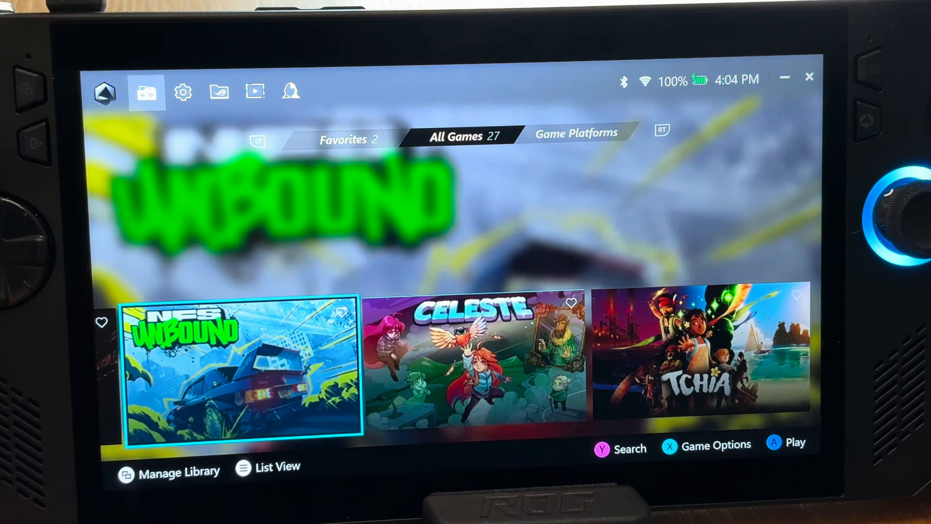
{"action": "scroll", "scroll_direction": "left", "scroll_amount": 3}
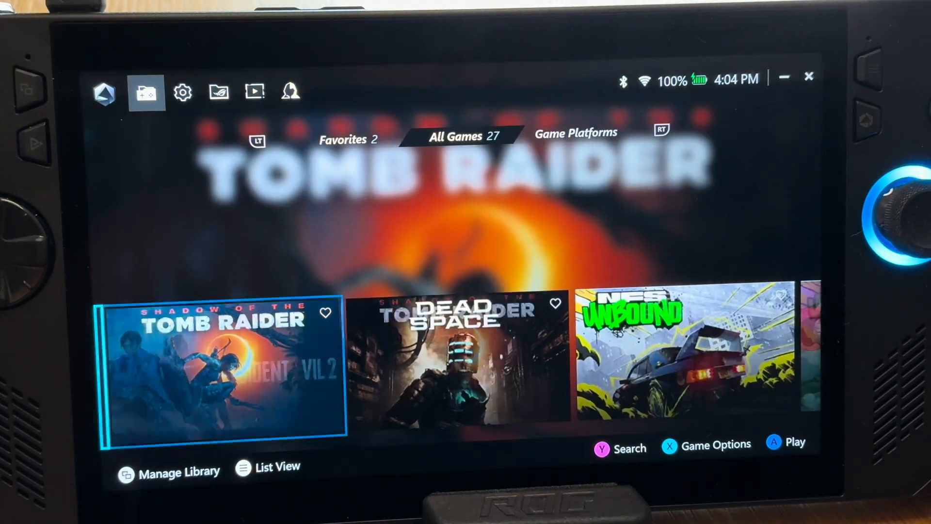
{"action": "scroll", "scroll_direction": "right", "scroll_amount": 3}
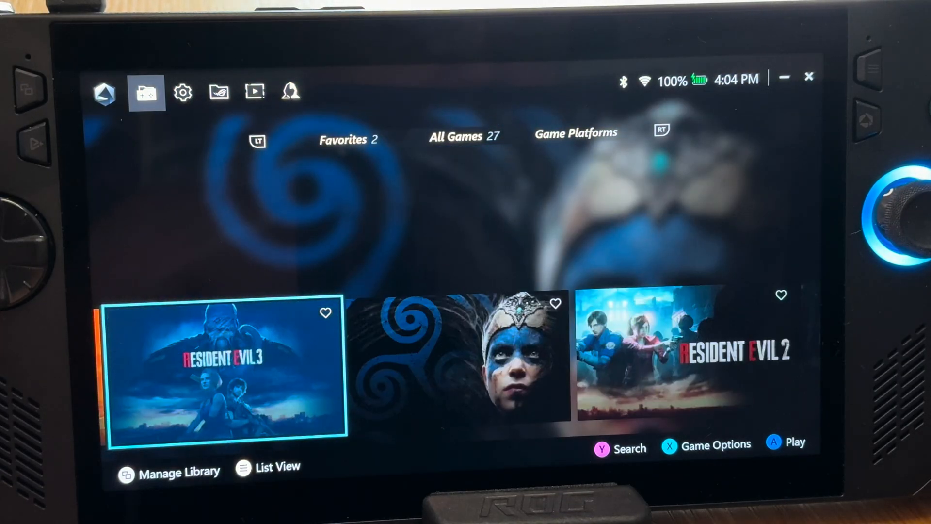